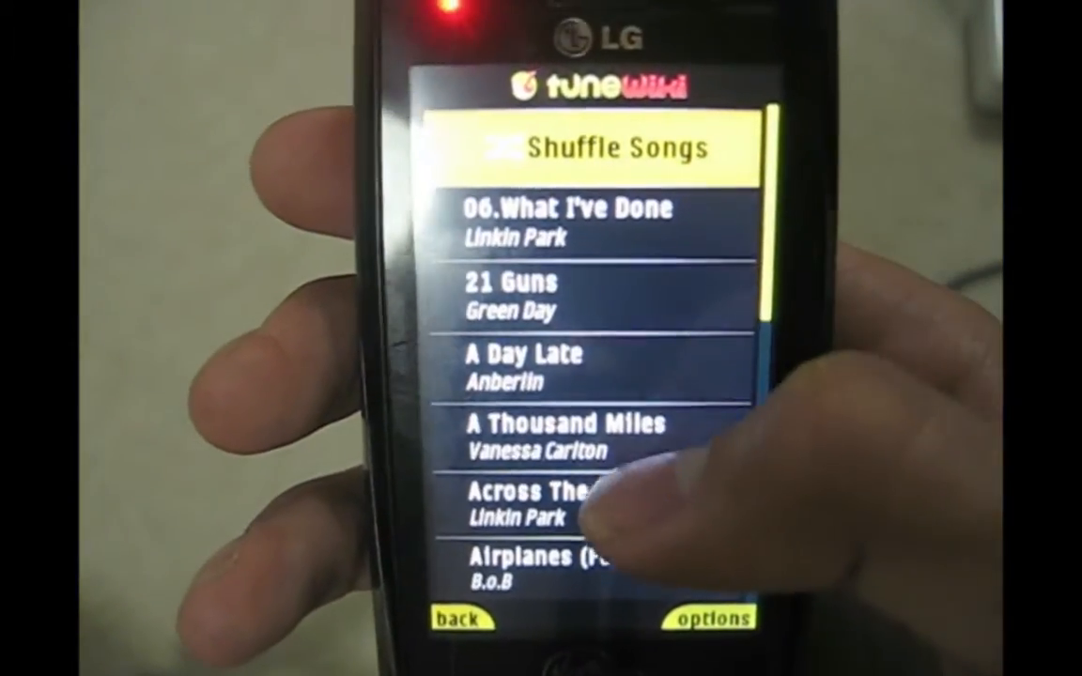
scroll("down", 3)
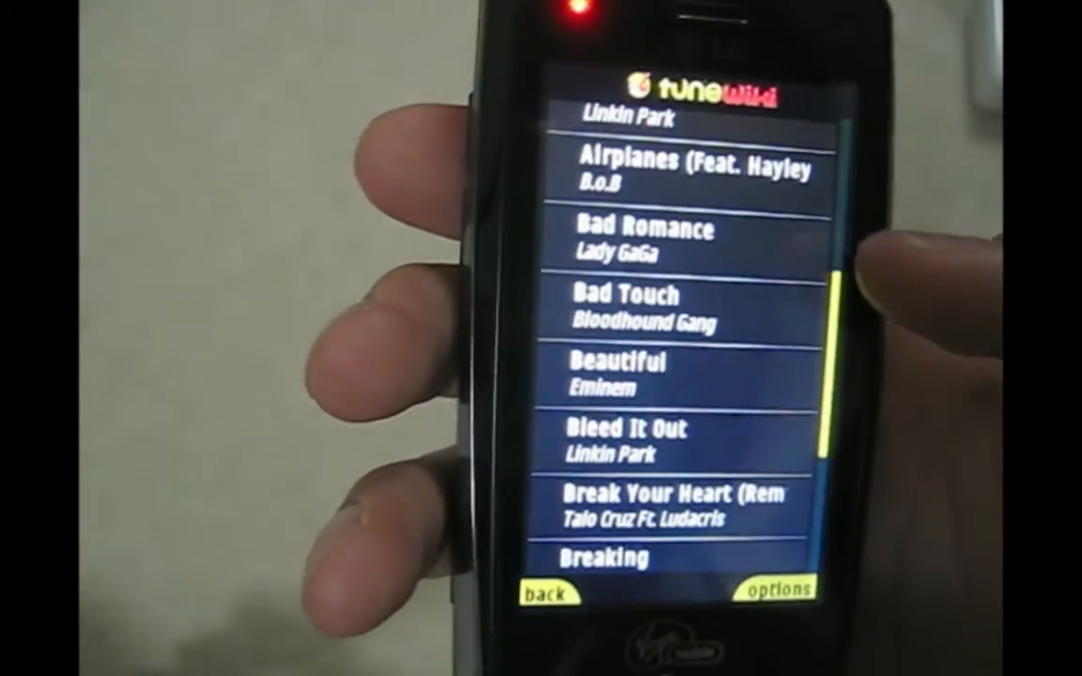